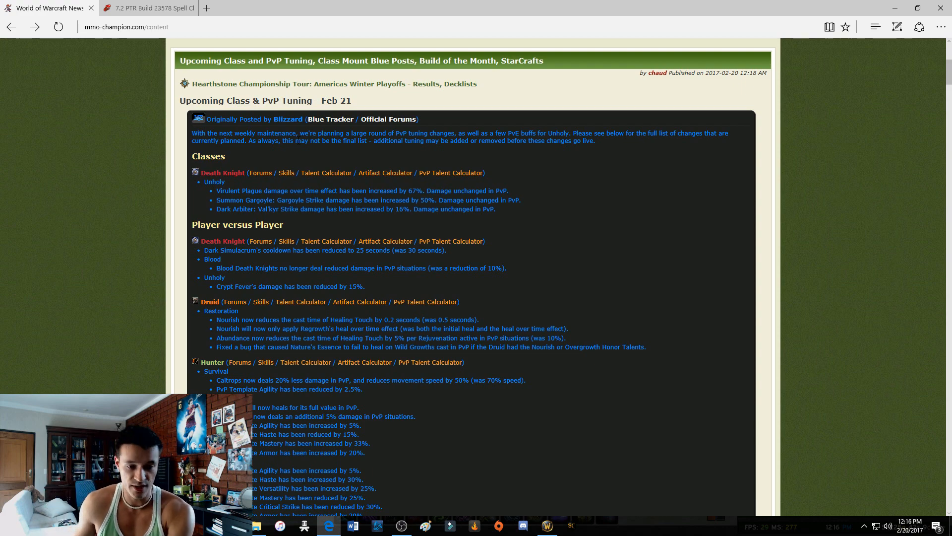
pyautogui.scroll(-3)
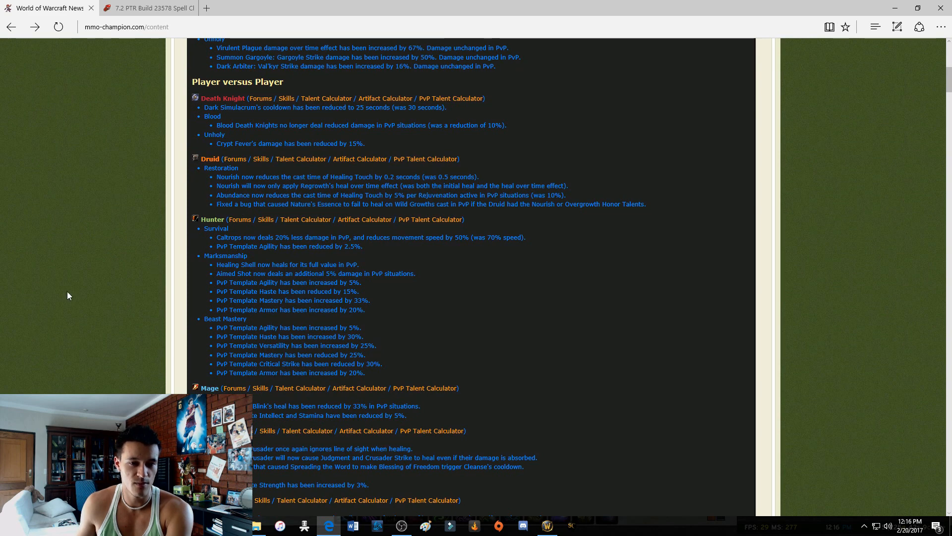
pyautogui.scroll(-3)
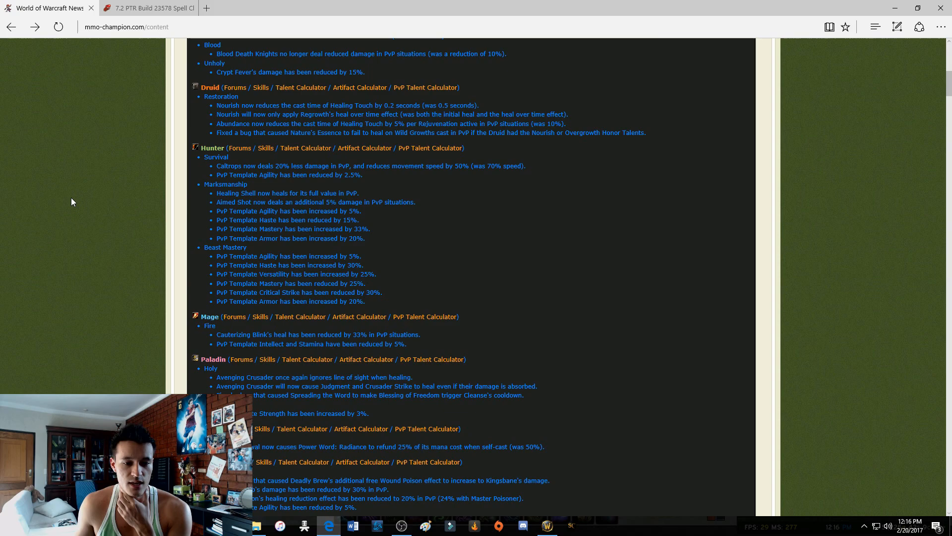
pyautogui.scroll(-3)
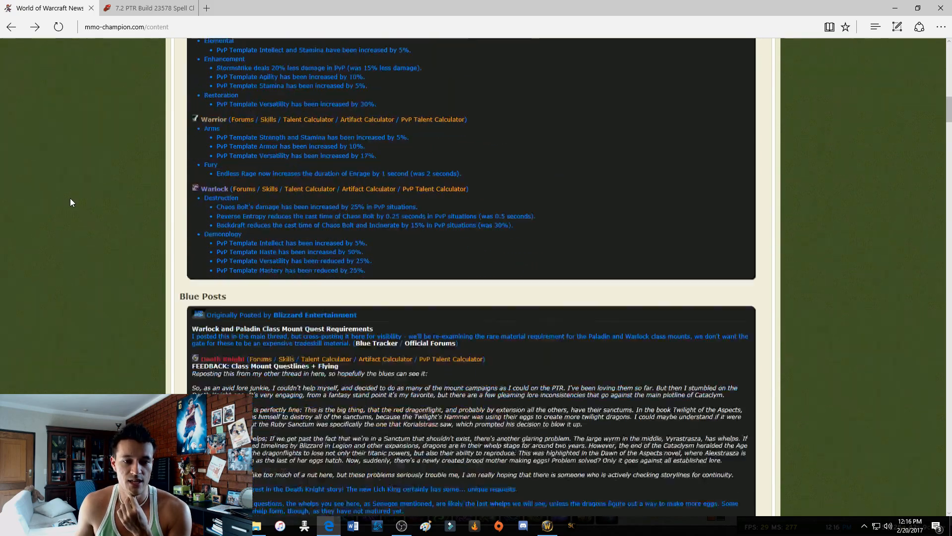
pyautogui.scroll(-3)
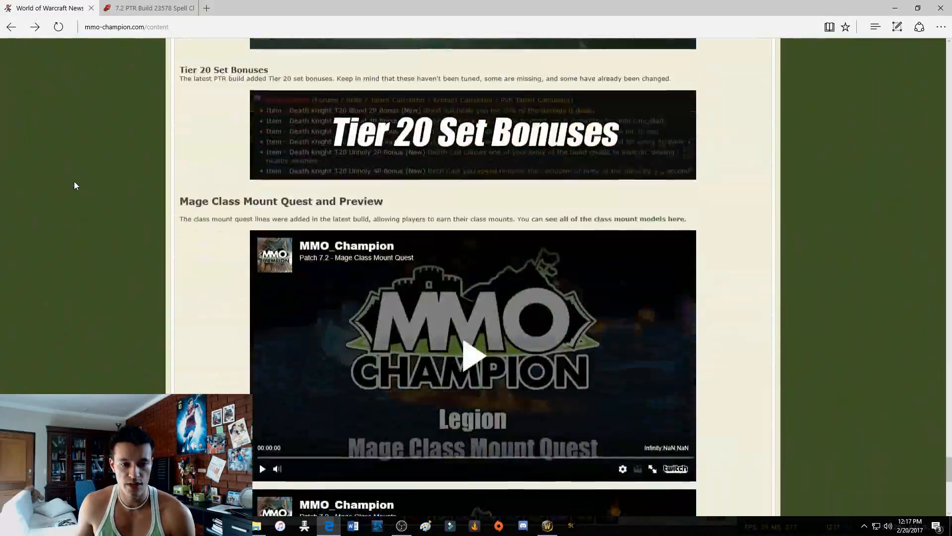
pyautogui.scroll(-3)
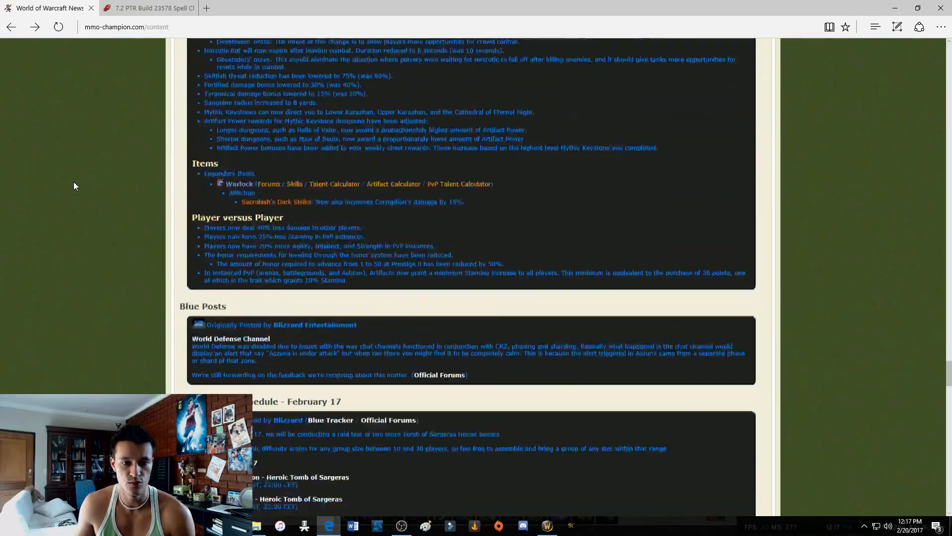
pyautogui.scroll(3)
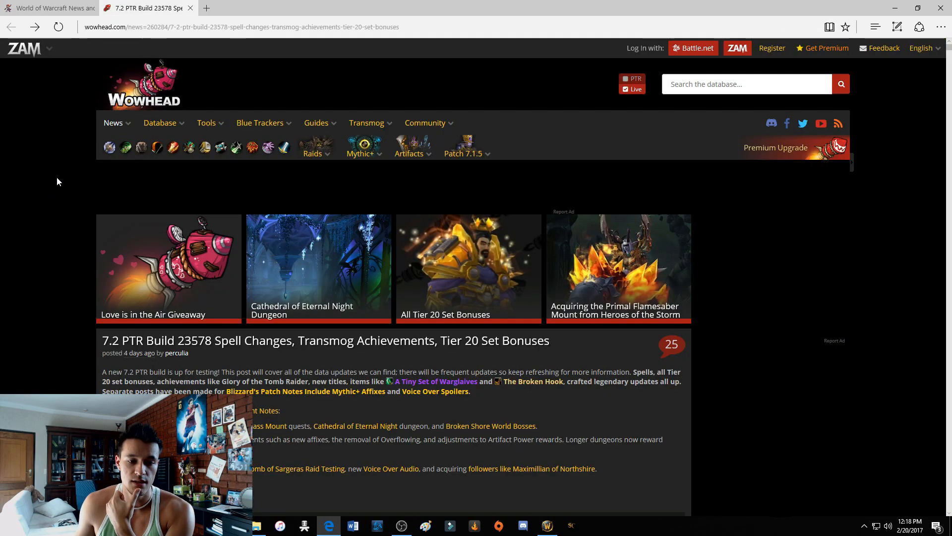
pyautogui.scroll(-3)
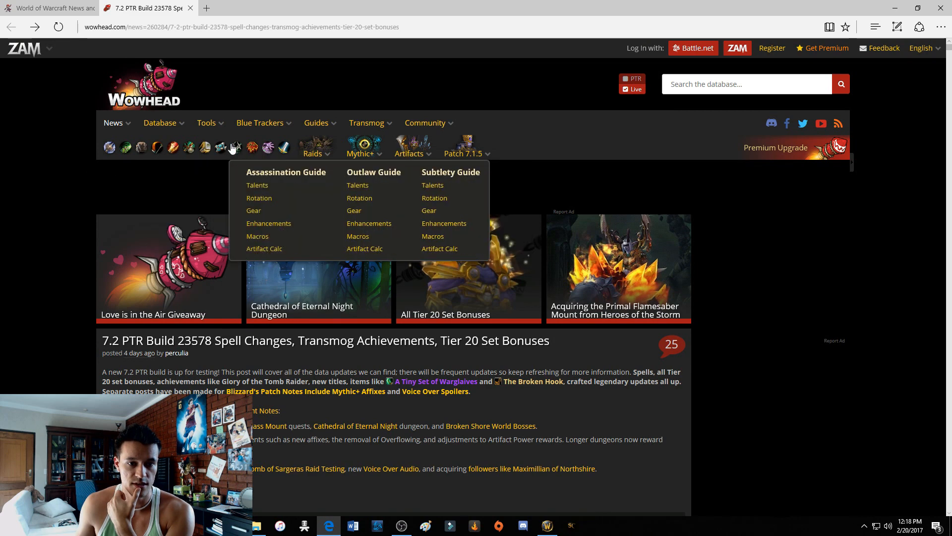
pyautogui.moveTo(109, 147)
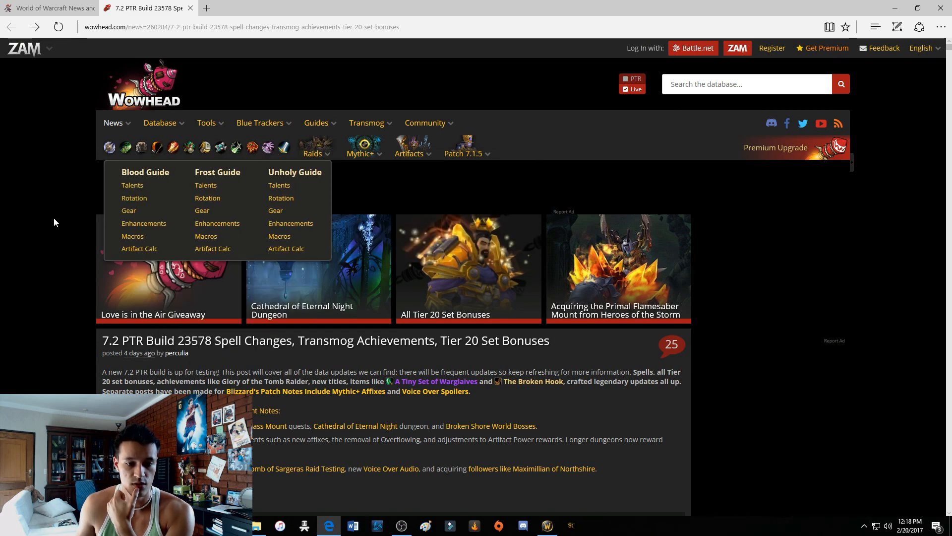
pyautogui.scroll(-3)
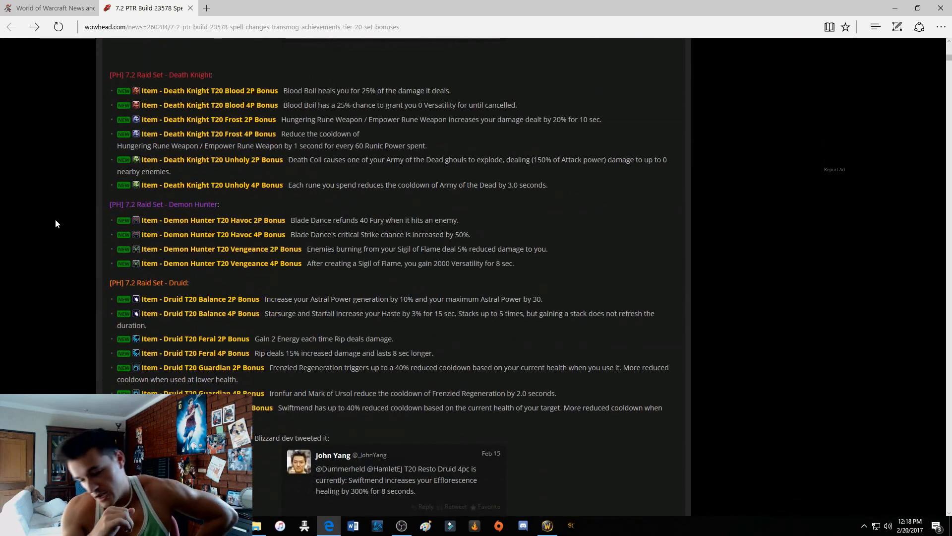